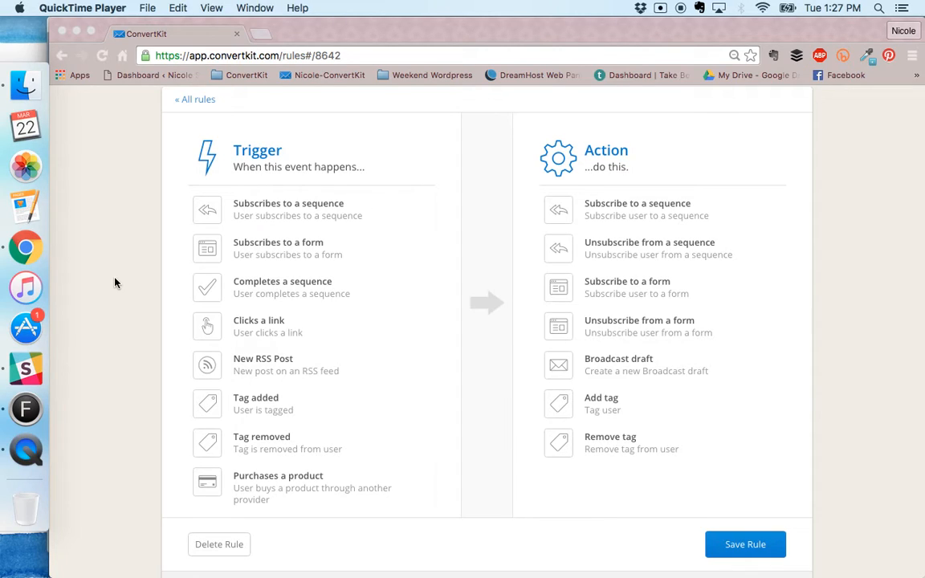
mouse_move(199, 327)
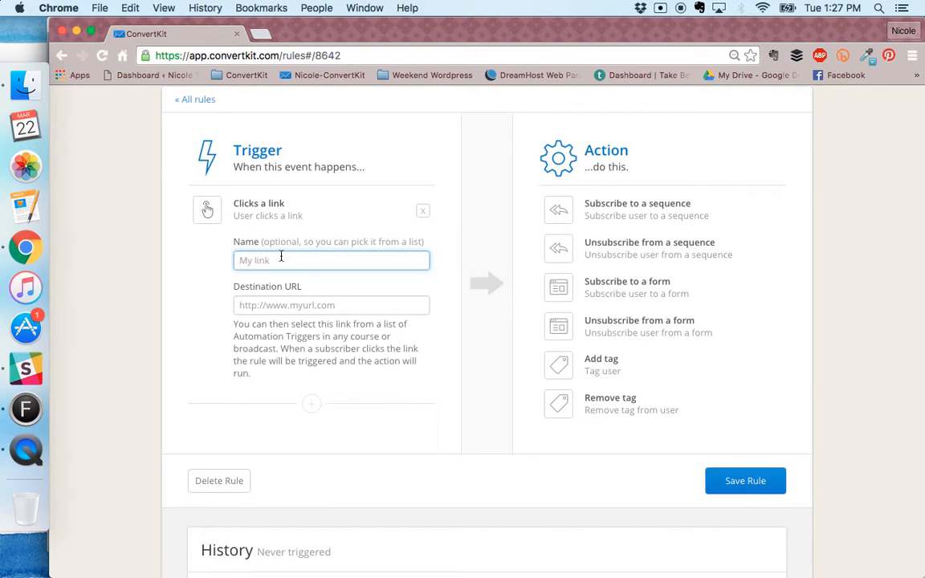
mouse_move(302, 312)
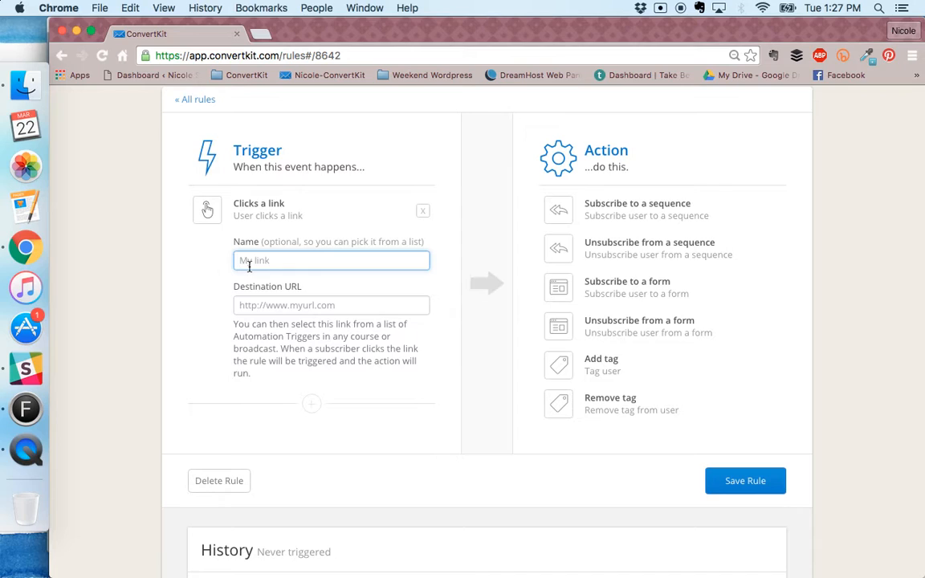
type("New Sequ")
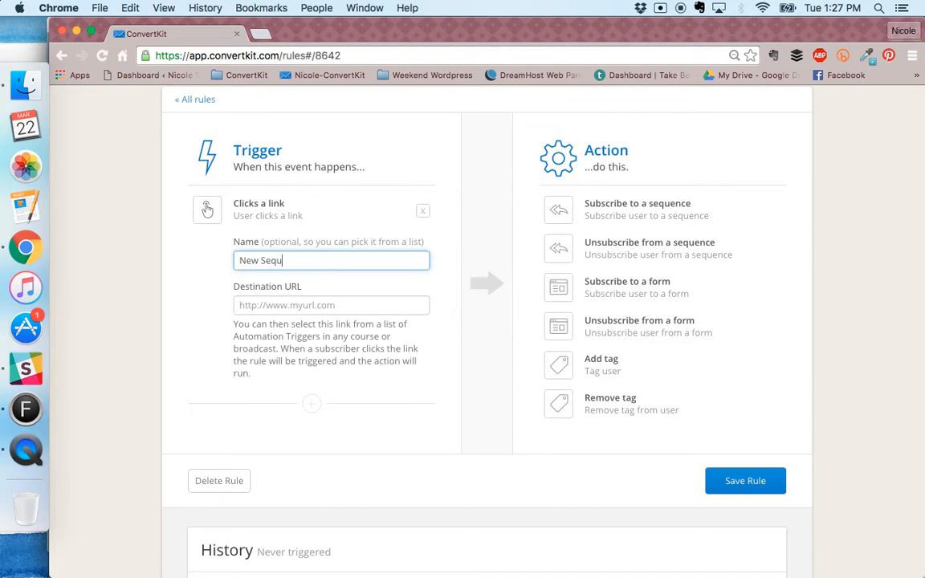
left_click(330, 305)
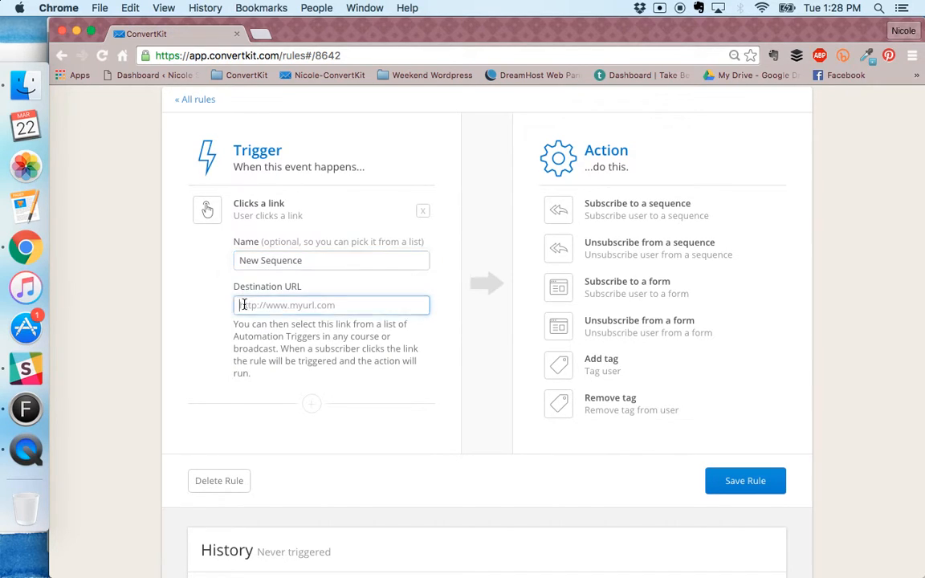
type("htt")
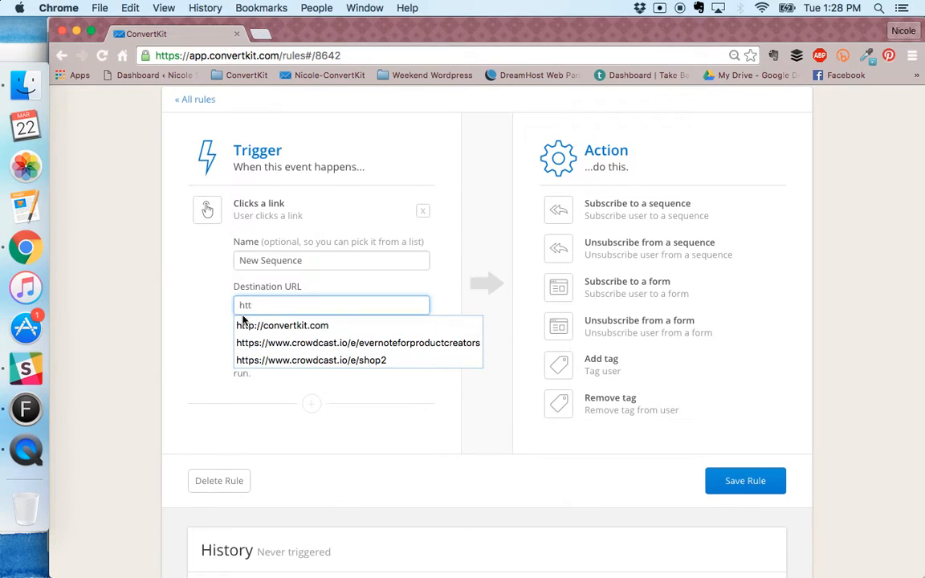
left_click(282, 325)
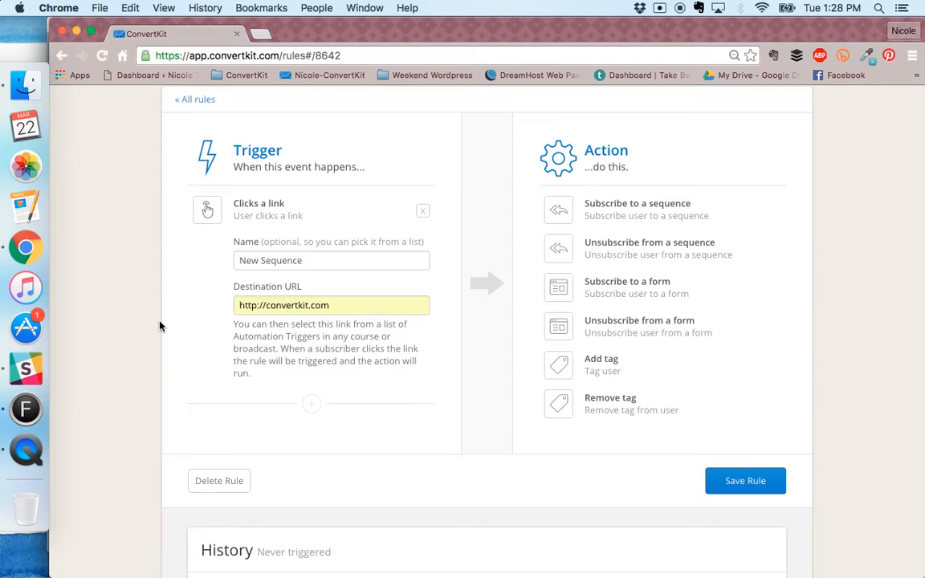
mouse_move(462, 258)
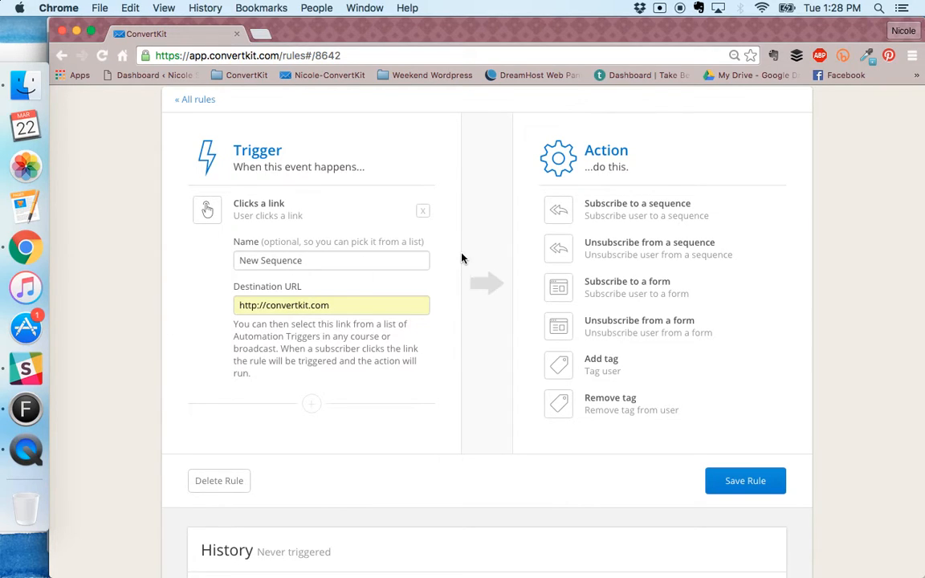
mouse_move(639, 228)
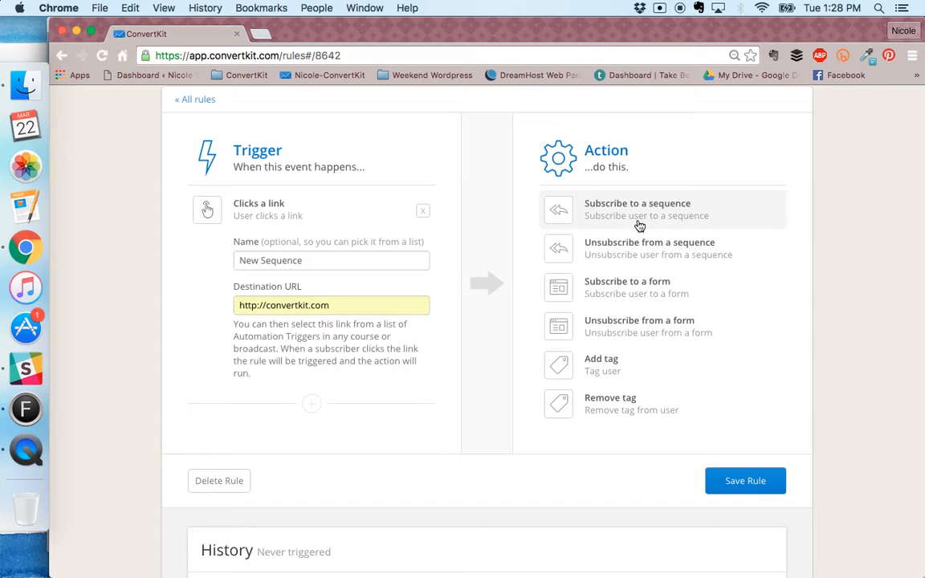
Set the action to subscribe to the 7 Day Course sequence and save the rule
left_click(635, 209)
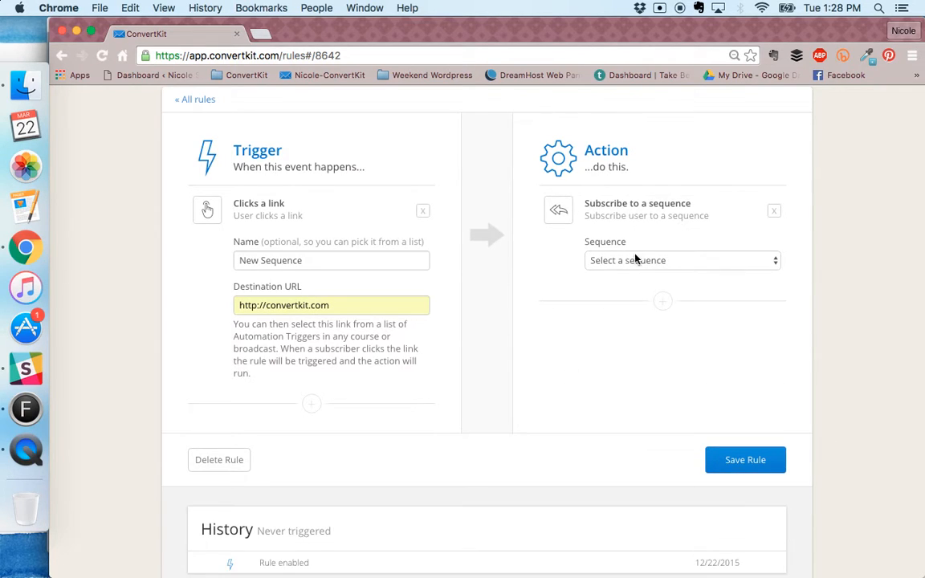
left_click(680, 260)
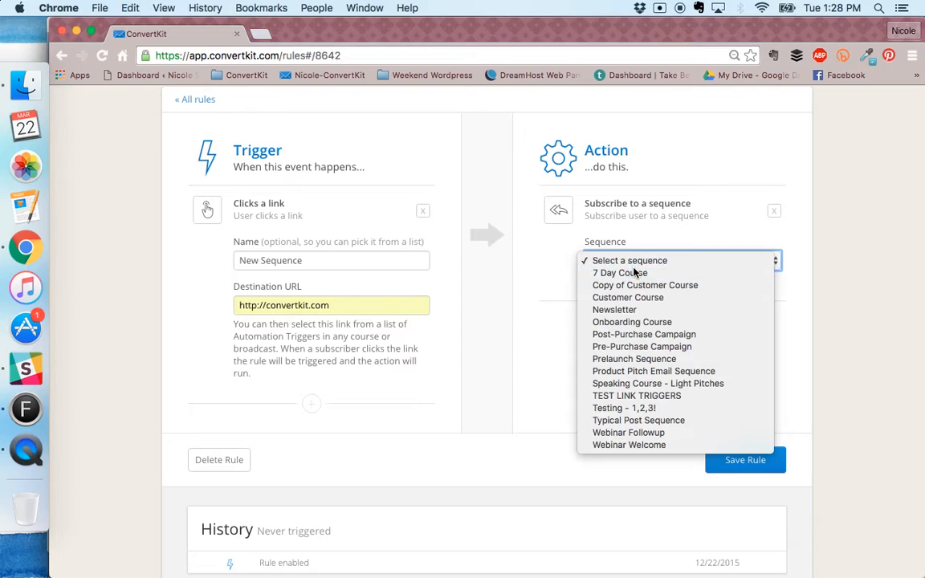
left_click(620, 273)
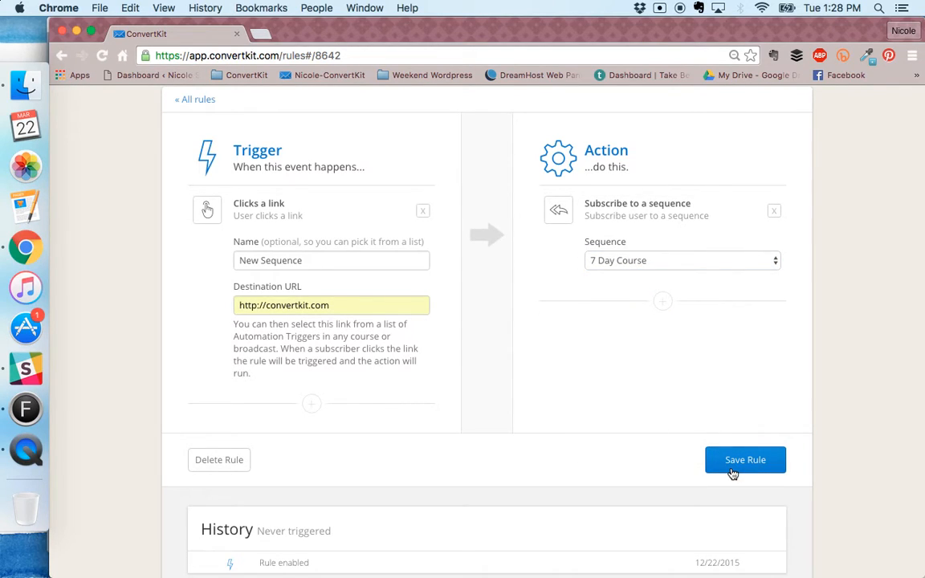
mouse_move(832, 437)
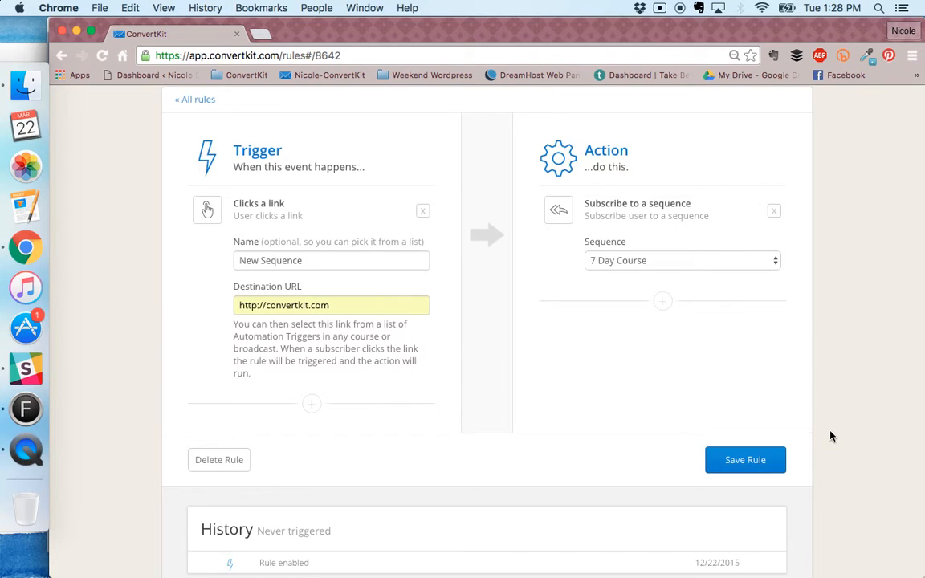
left_click(194, 100)
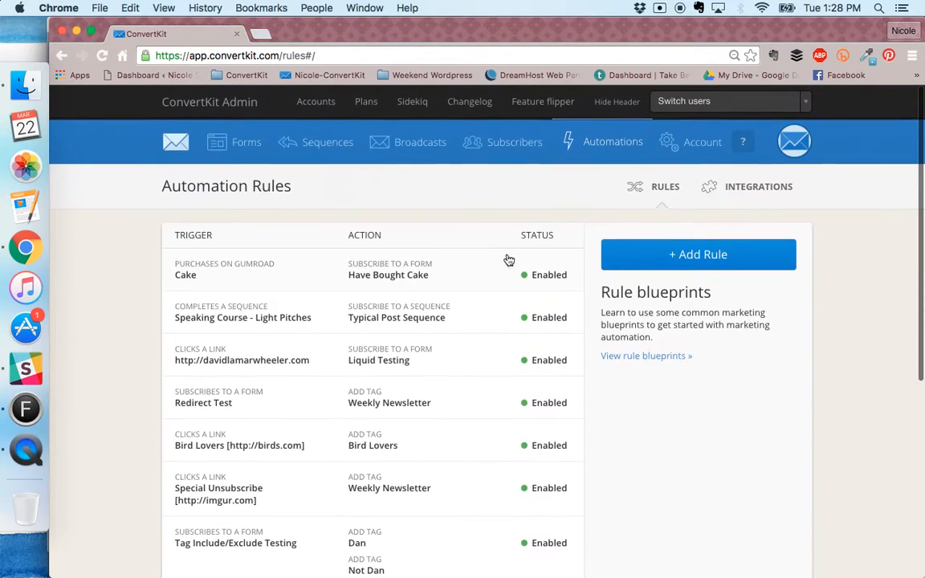
Go to Broadcasts and create a new broadcast draft for All Subscribers
left_click(420, 142)
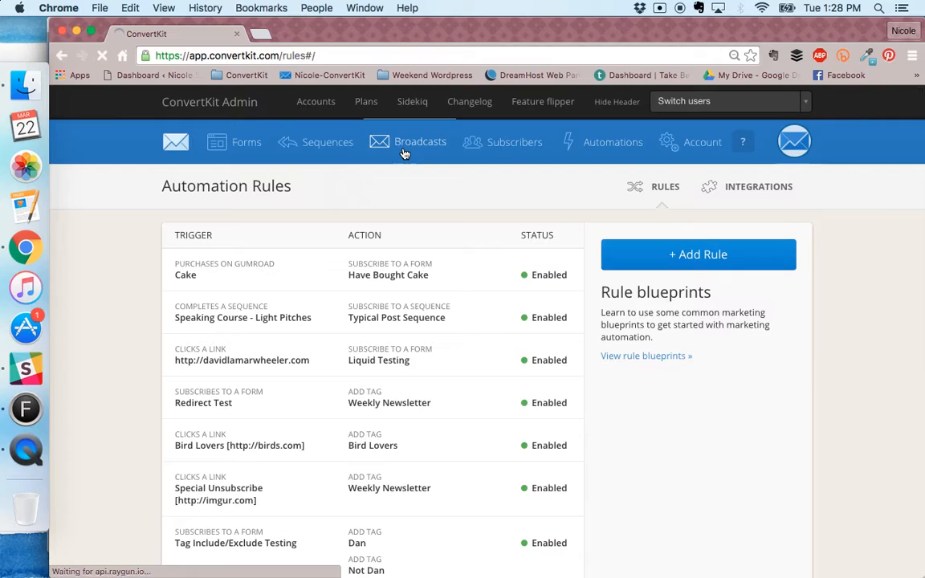
left_click(420, 142)
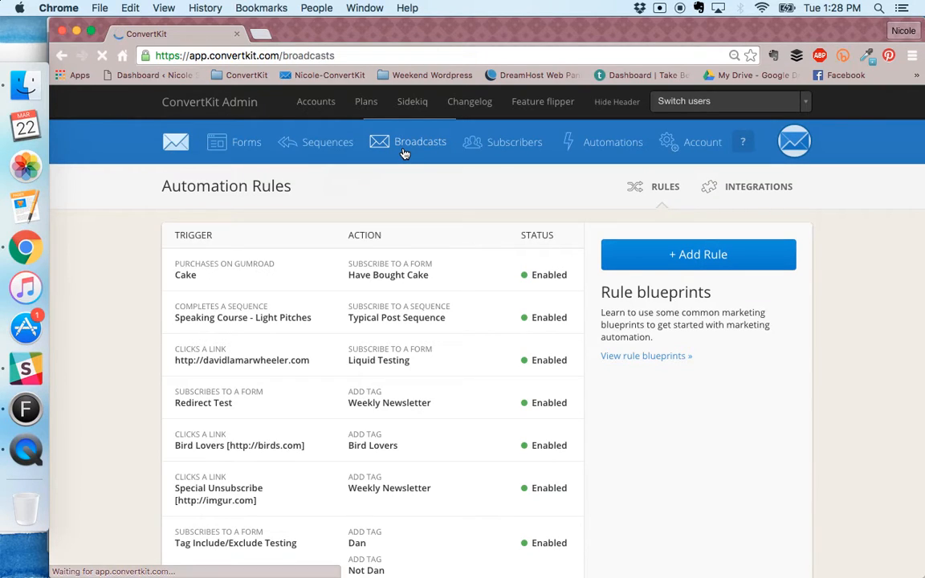
left_click(420, 142)
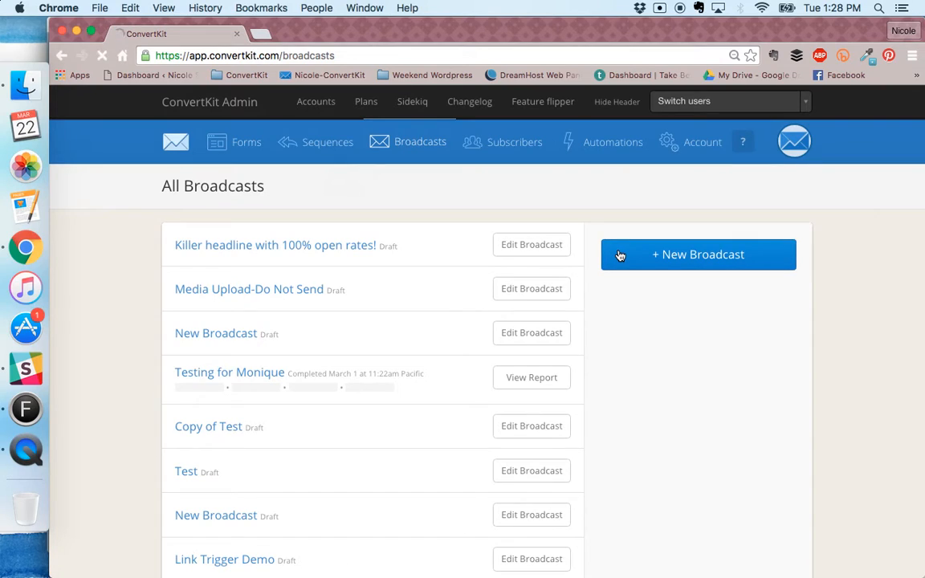
left_click(697, 254)
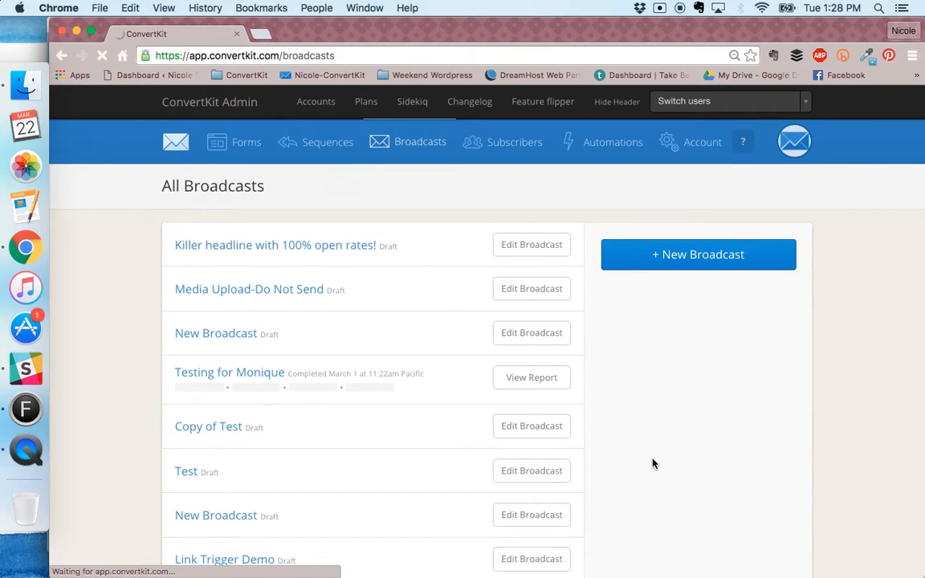
left_click(697, 254)
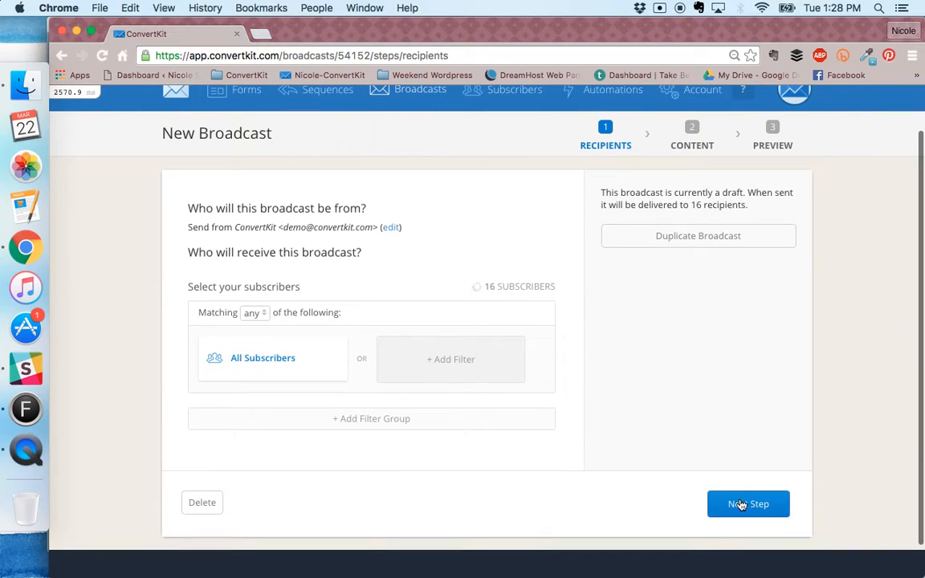
Advance from the Recipients page to the Content step with all subscribers kept
left_click(748, 504)
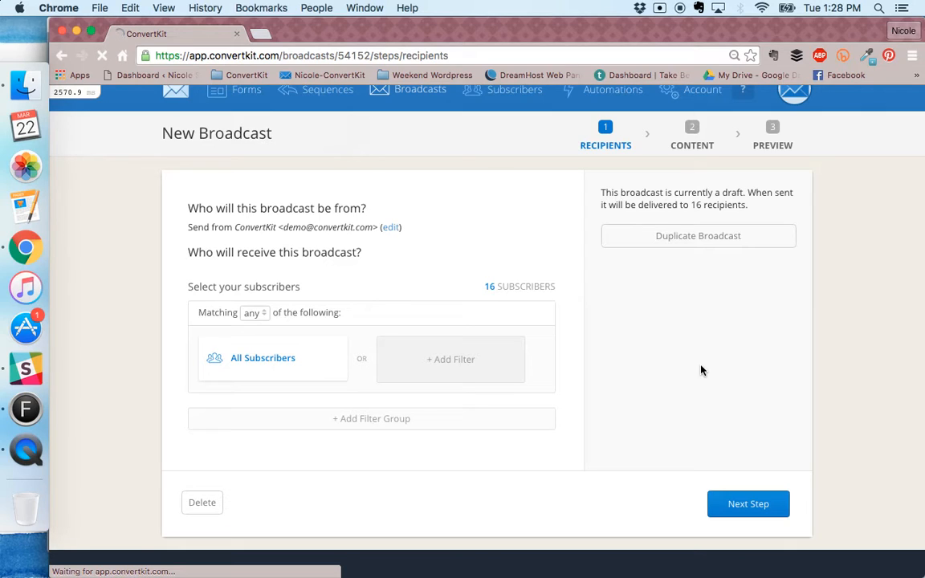
left_click(748, 504)
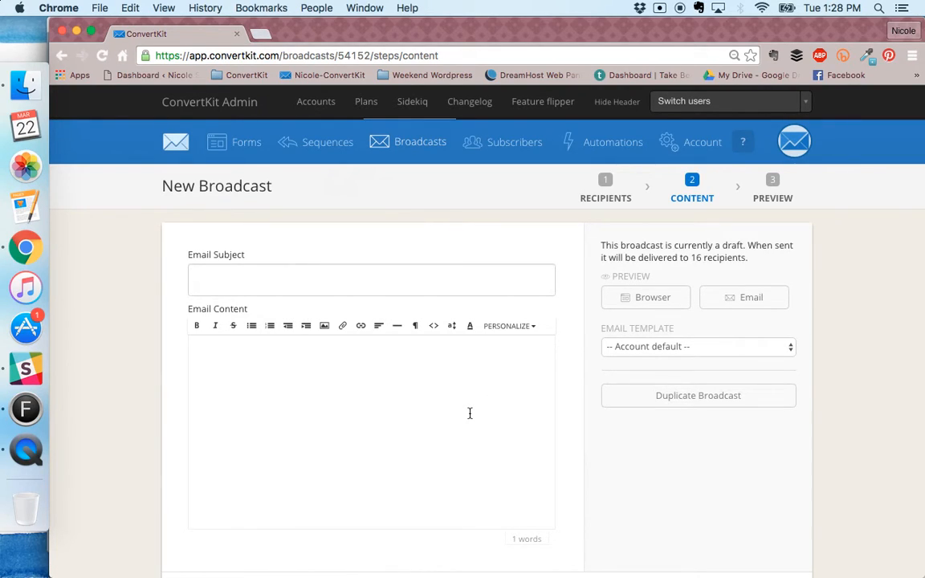
Write 'Join my sequence!' in the email body and start inserting a link on it
type("Join y")
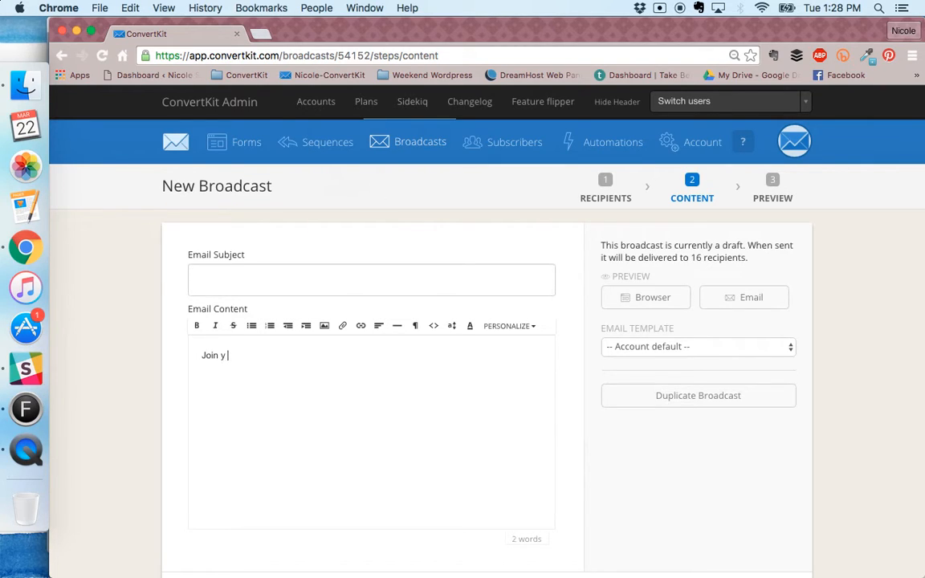
type("my sequence!")
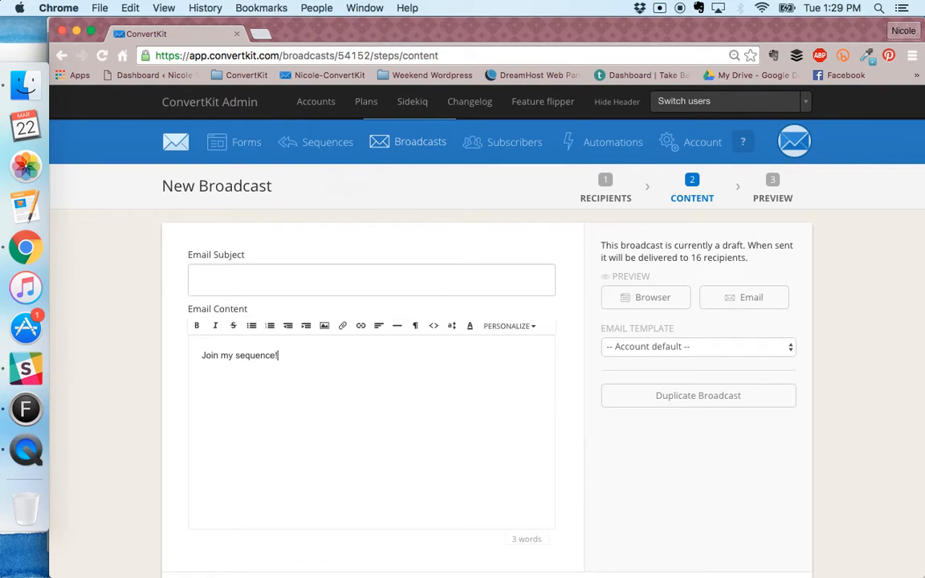
mouse_move(453, 461)
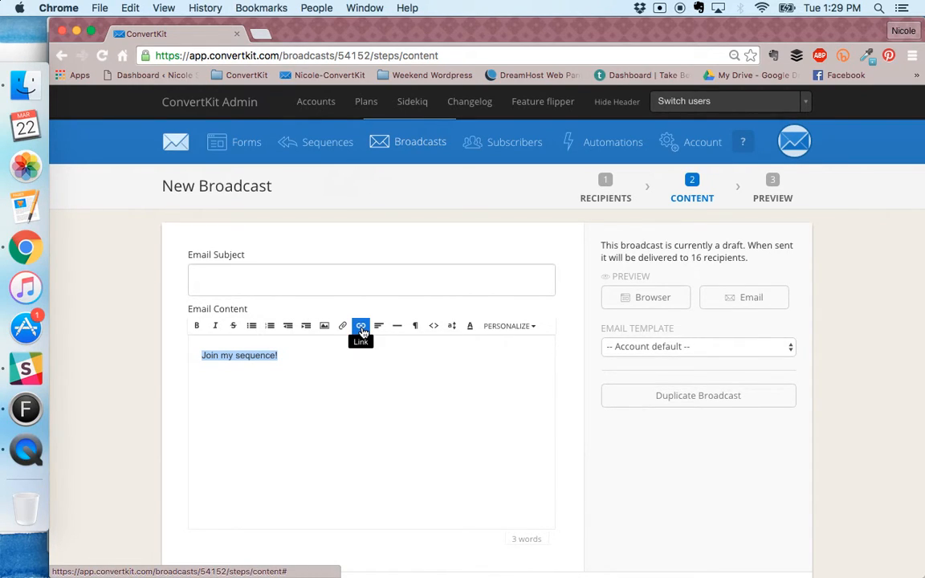
left_click(359, 324)
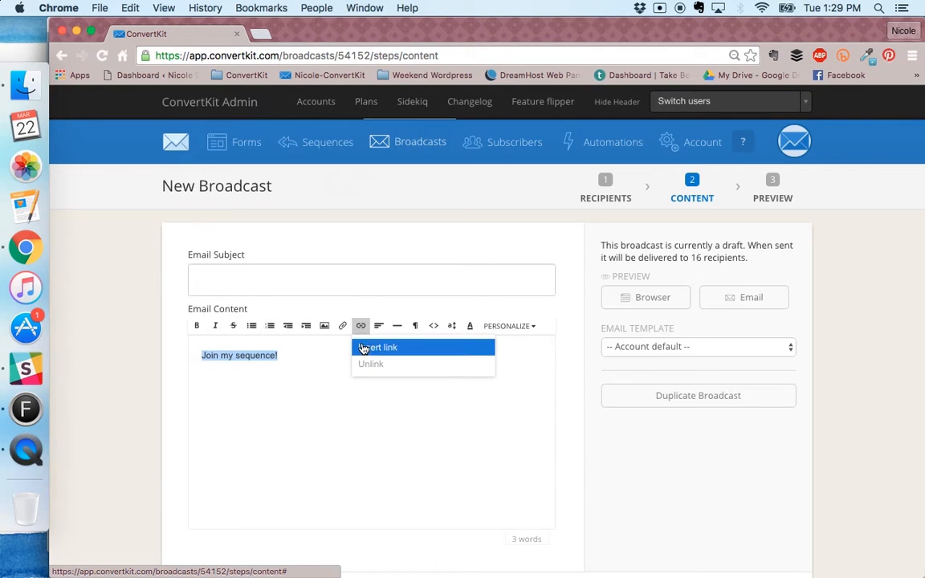
left_click(380, 346)
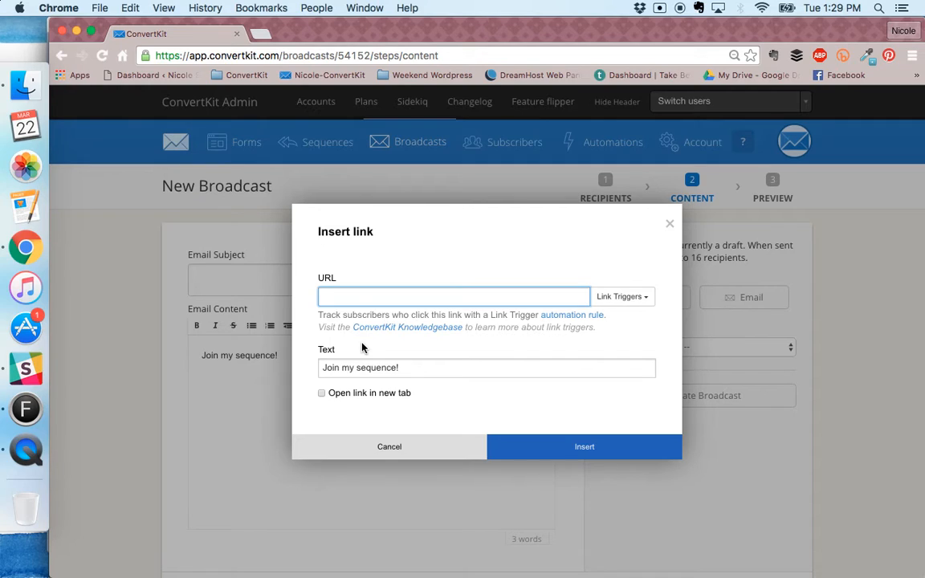
mouse_move(494, 273)
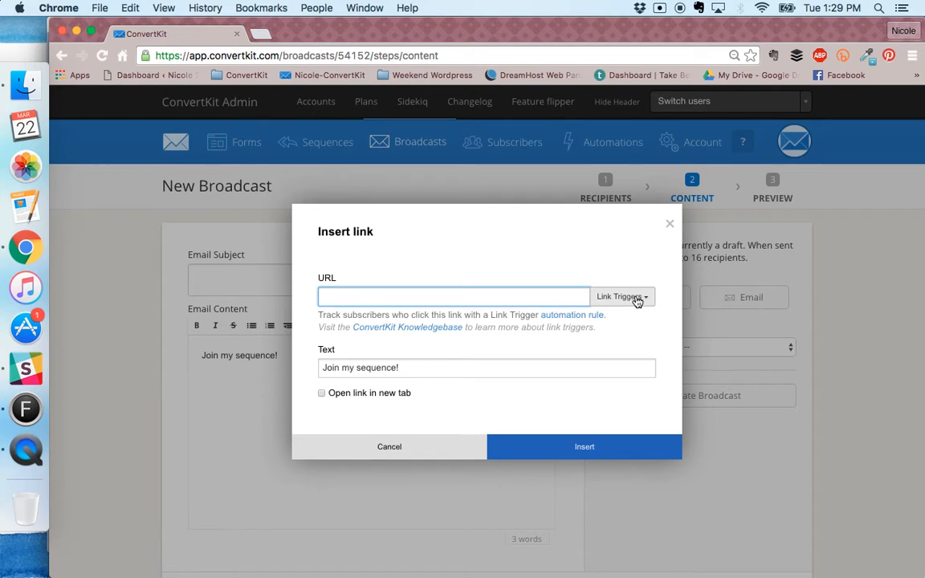
Insert the link using the New Sequence trigger, keeping the text 'Join my sequence!'
left_click(623, 296)
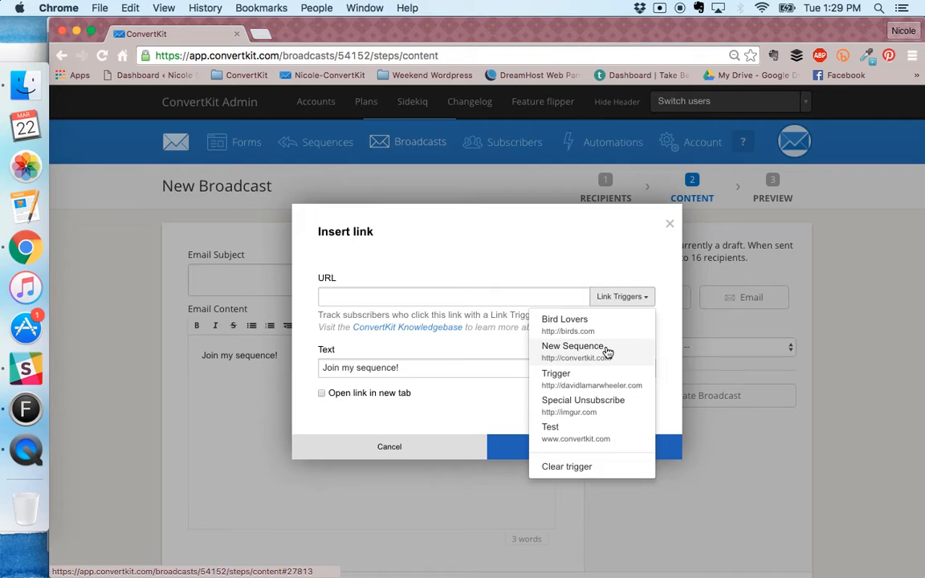
left_click(572, 347)
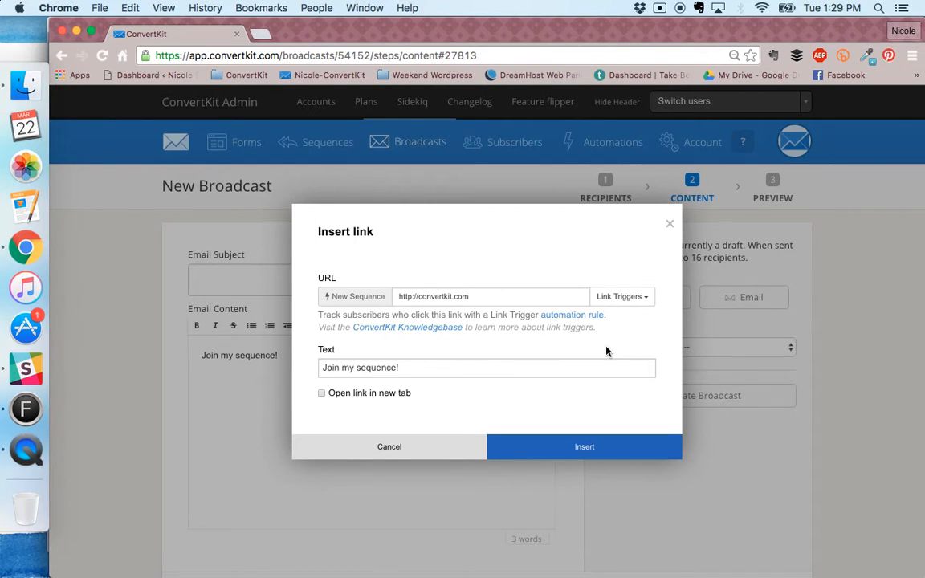
mouse_move(329, 303)
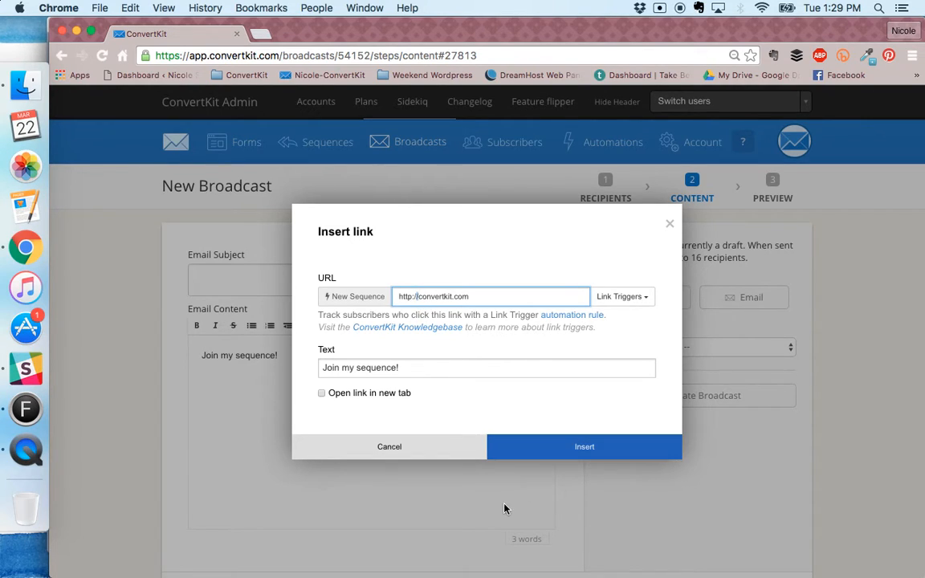
left_click(584, 446)
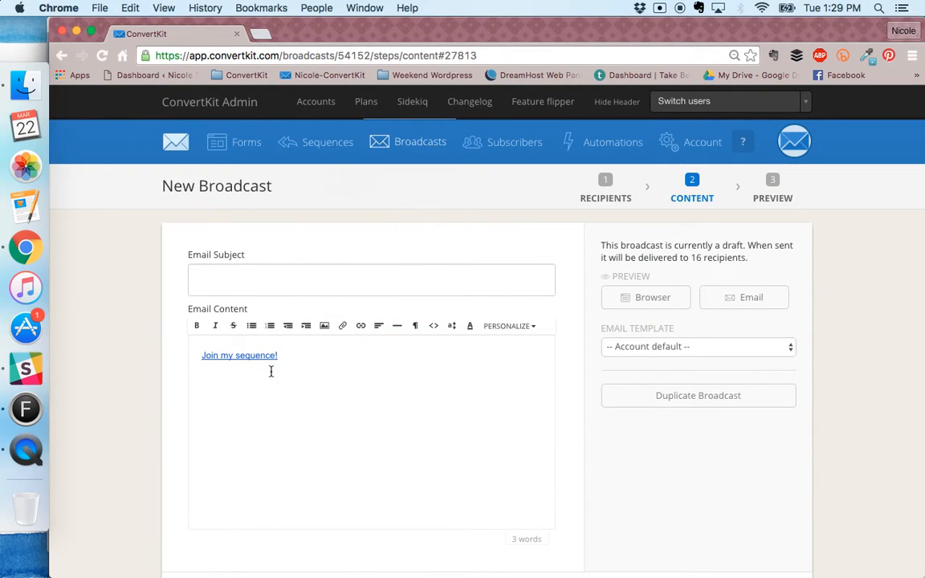
Show the tooltip details of the 'Join my sequence!' link
left_click(239, 355)
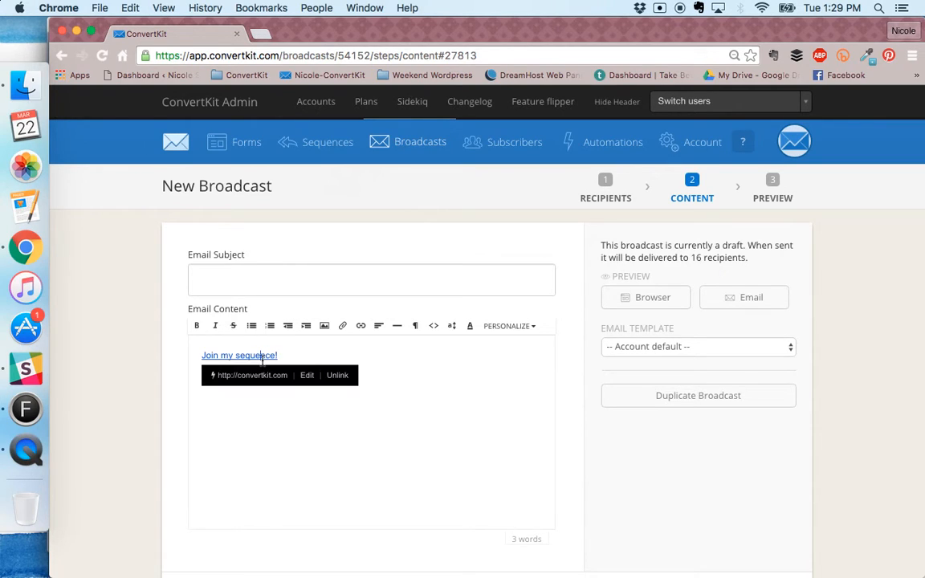
mouse_move(215, 379)
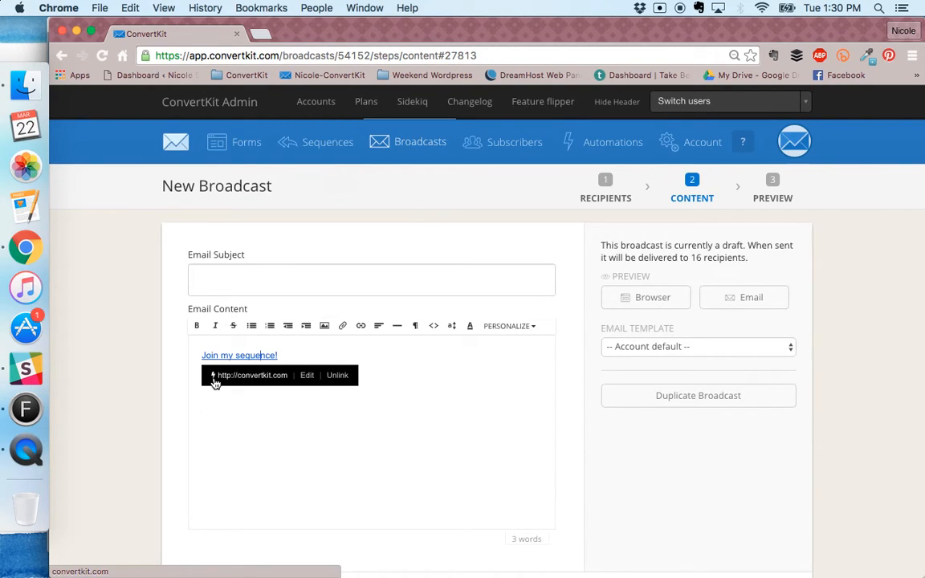
Clear the trigger from the link, save it, and recheck its details
left_click(307, 376)
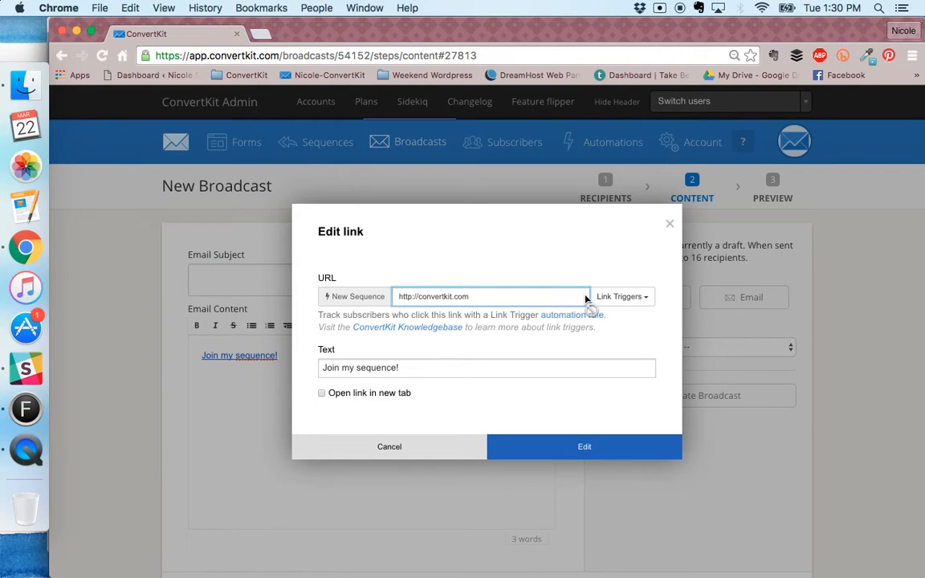
left_click(623, 296)
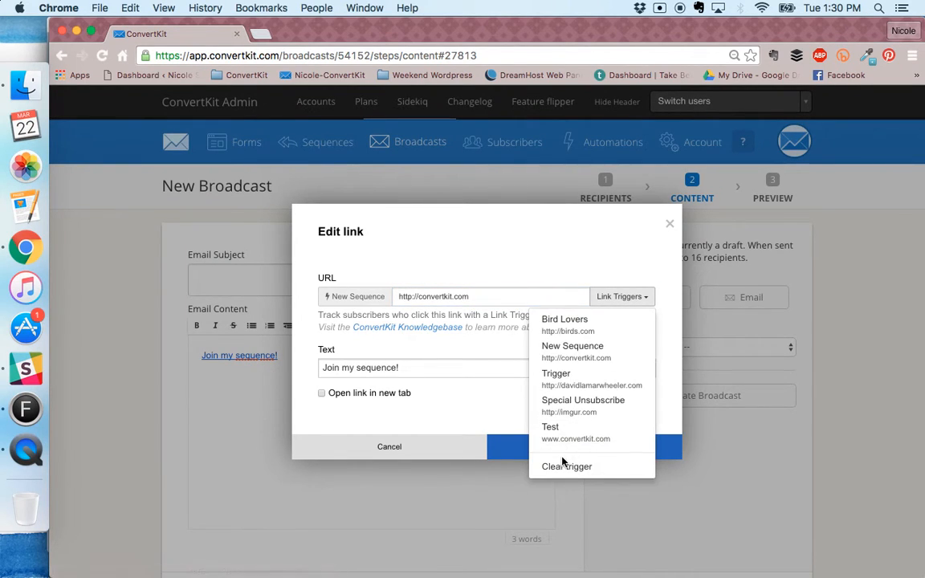
left_click(565, 466)
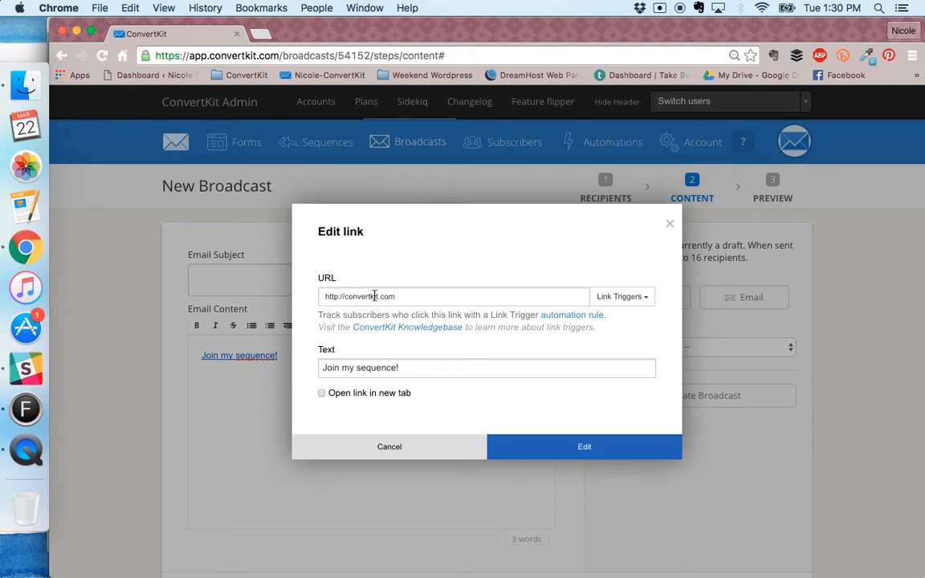
left_click(584, 446)
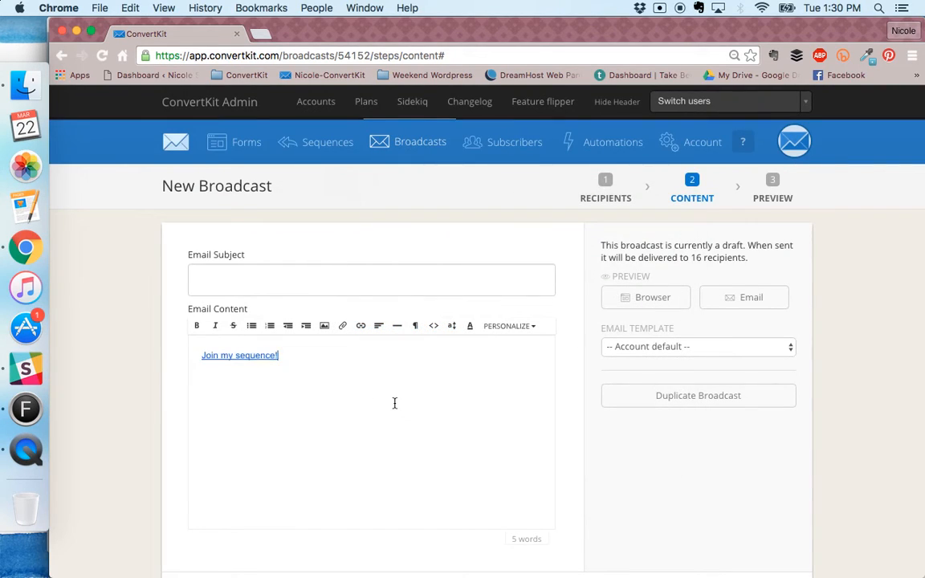
left_click(239, 355)
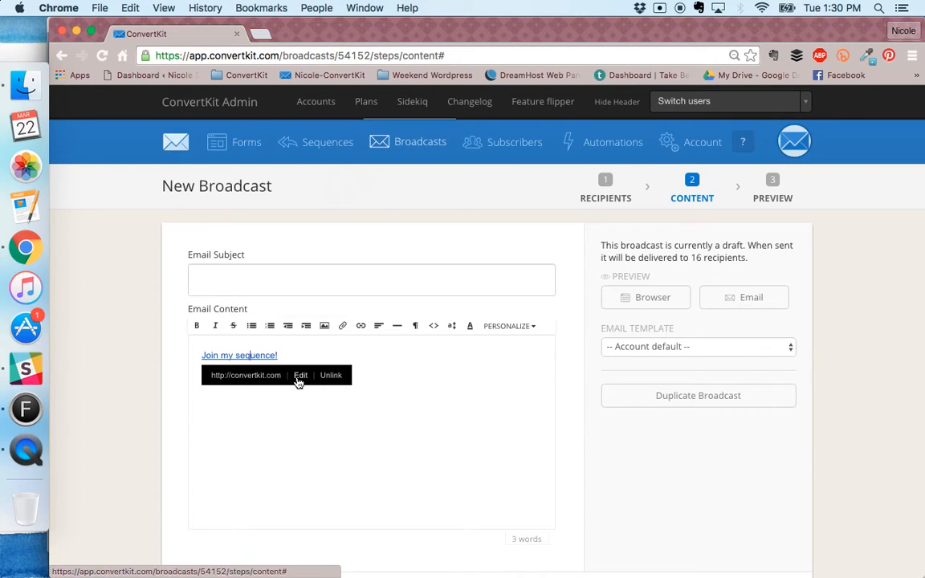
Reattach a link trigger to 'Join my sequence!' and verify it in the tooltip
left_click(300, 375)
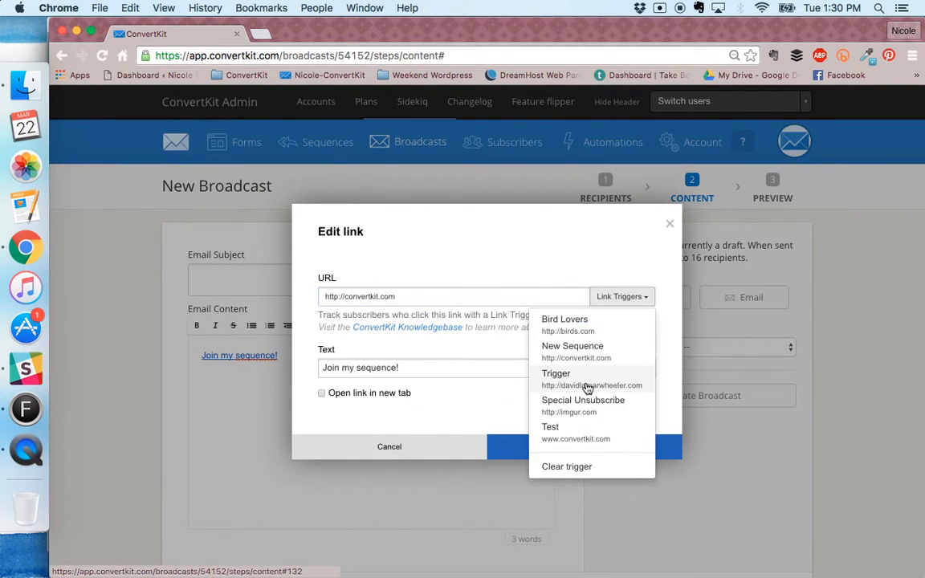
left_click(389, 446)
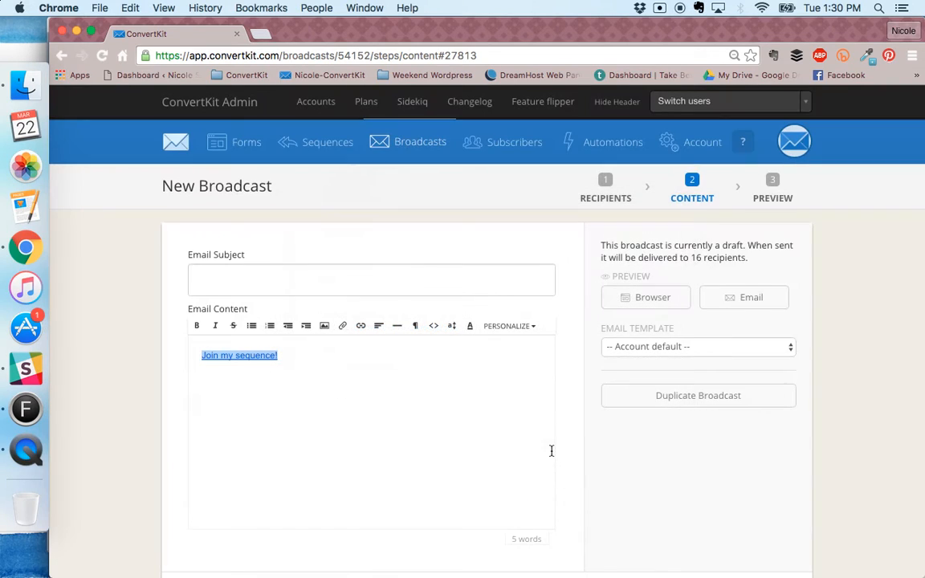
left_click(238, 355)
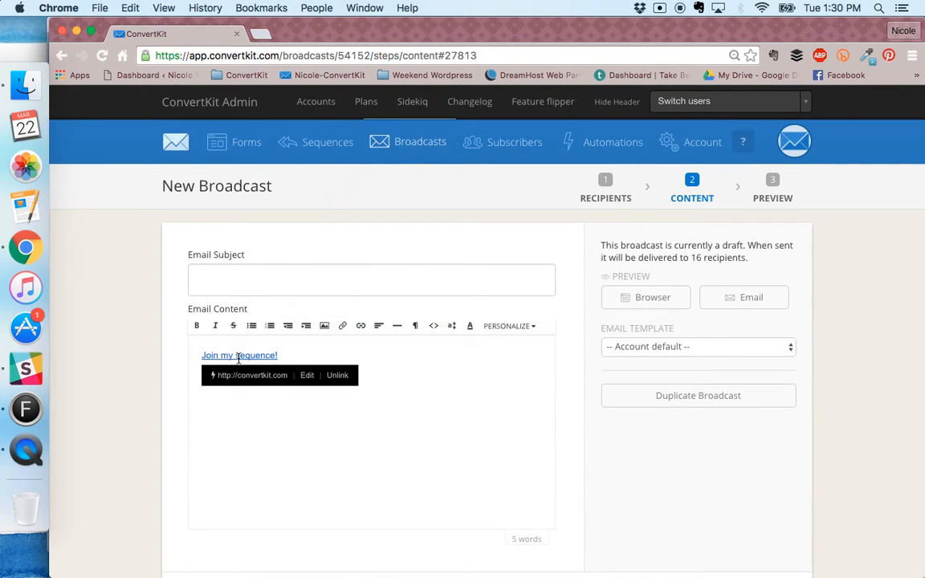
mouse_move(257, 439)
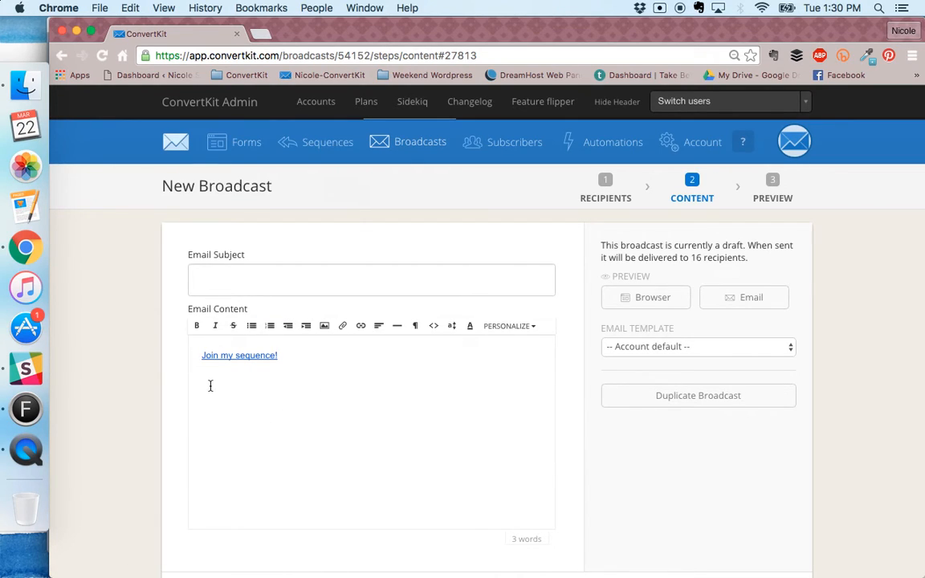
Insert a second link 'Join my Sequence!' on the next line, tied to the New Sequence trigger
left_click(359, 324)
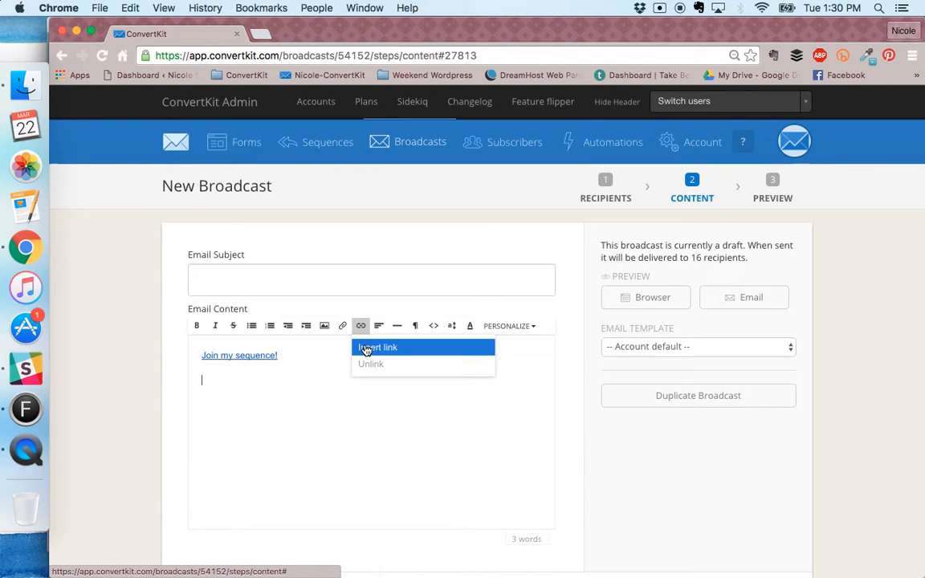
left_click(377, 347)
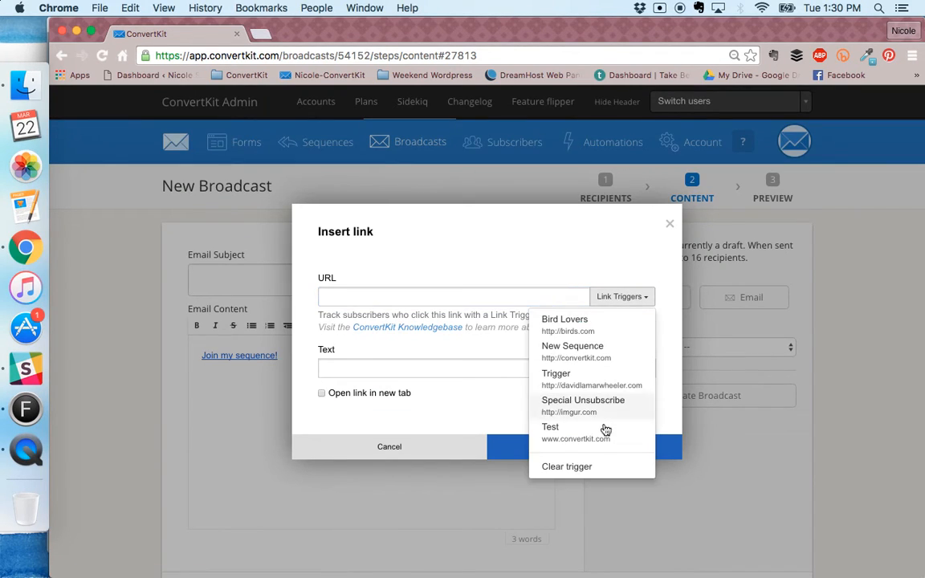
left_click(571, 352)
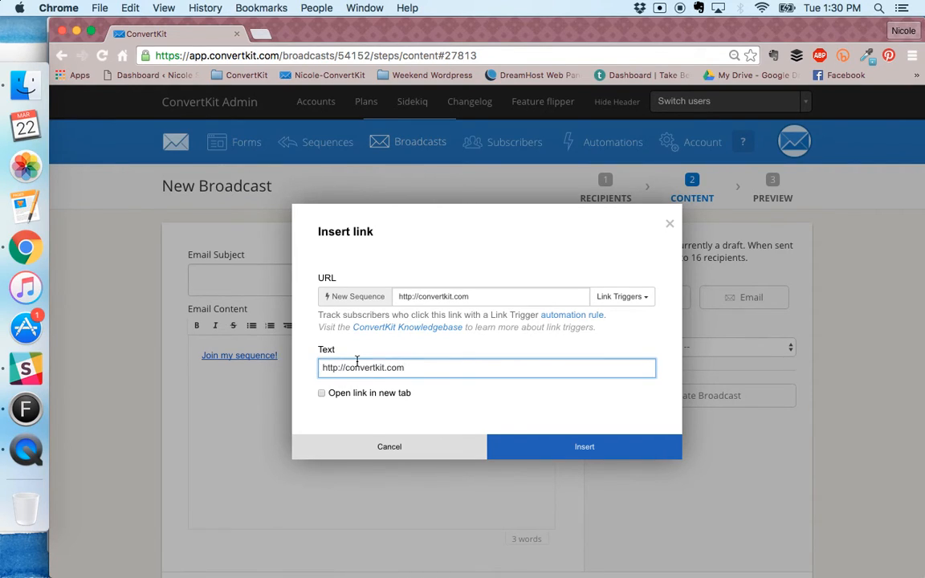
triple_click(488, 366)
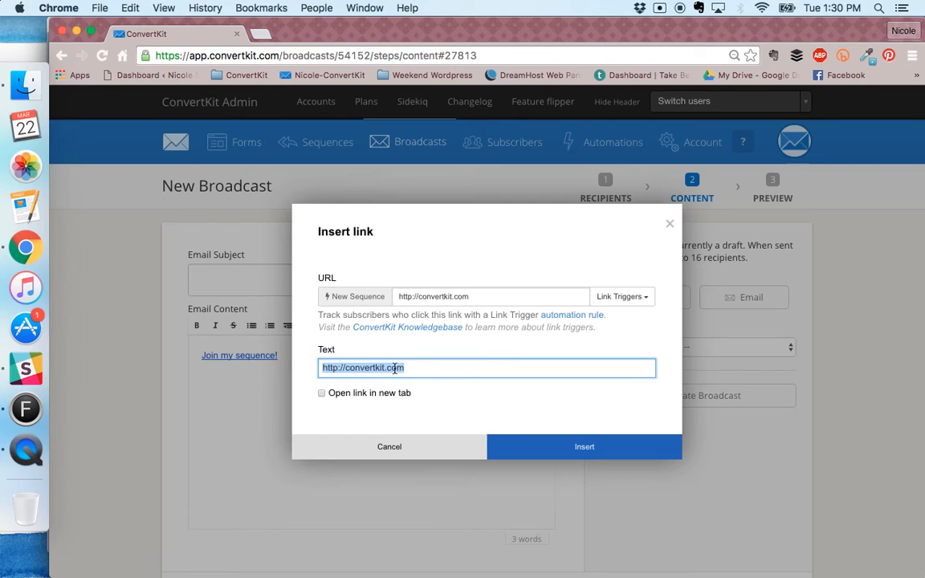
type("Join my")
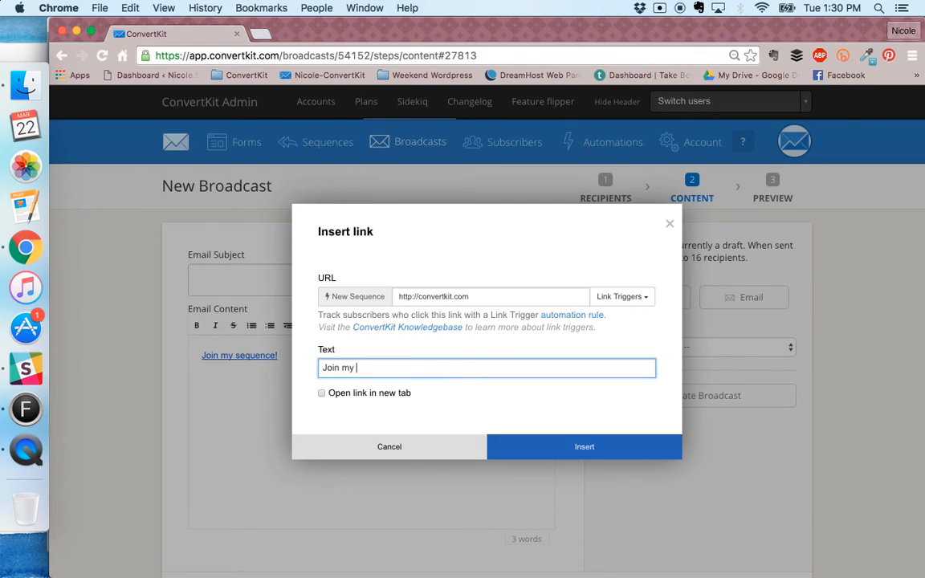
type("Sequ")
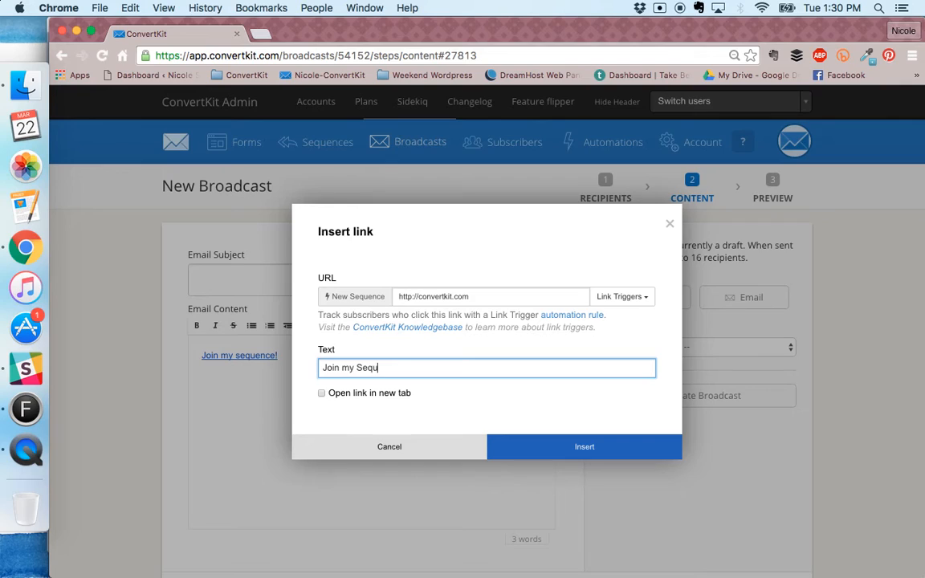
type("ence!")
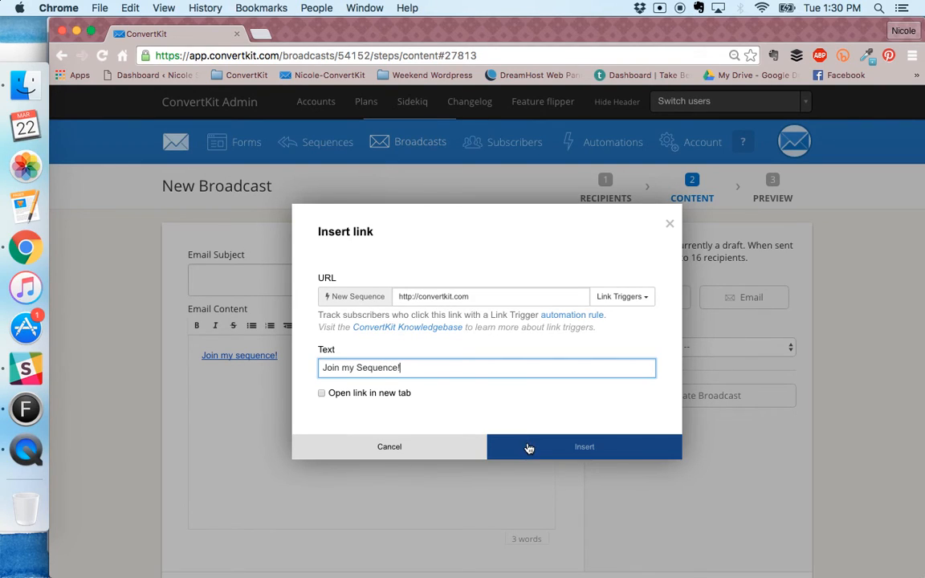
left_click(585, 447)
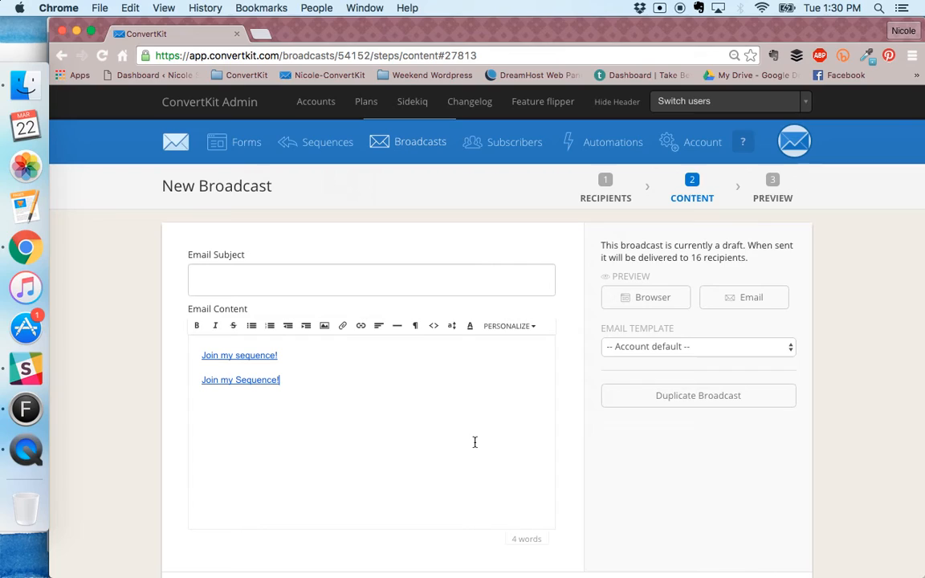
mouse_move(307, 417)
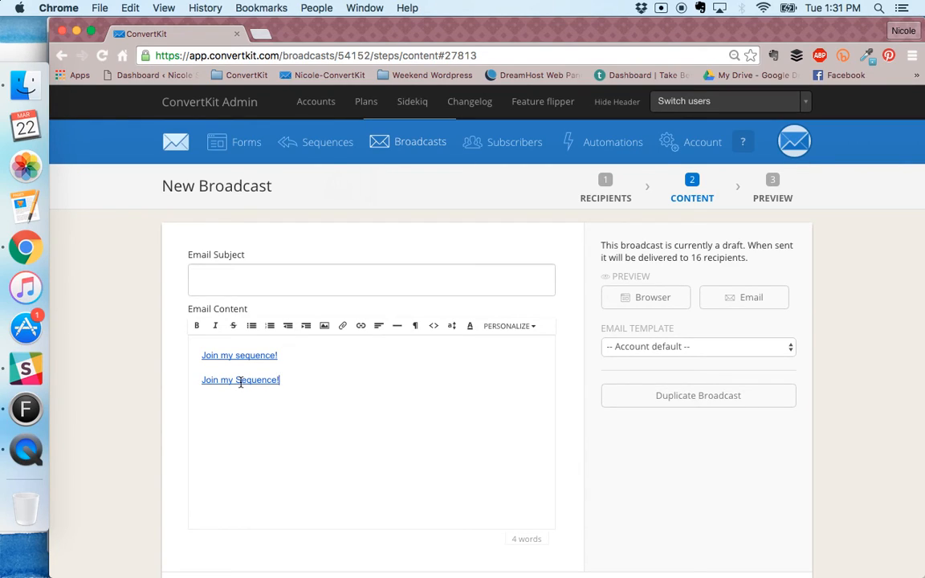
mouse_move(231, 398)
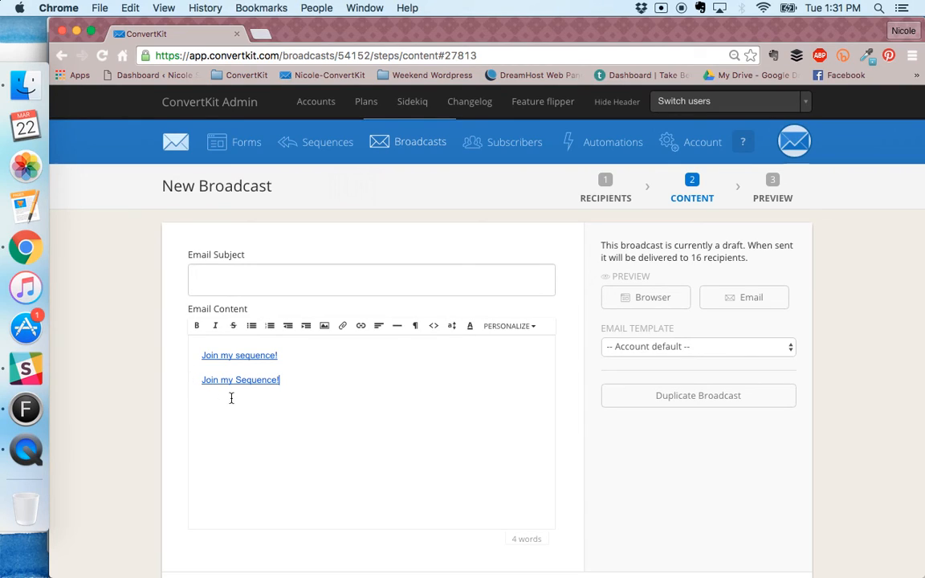
mouse_move(300, 392)
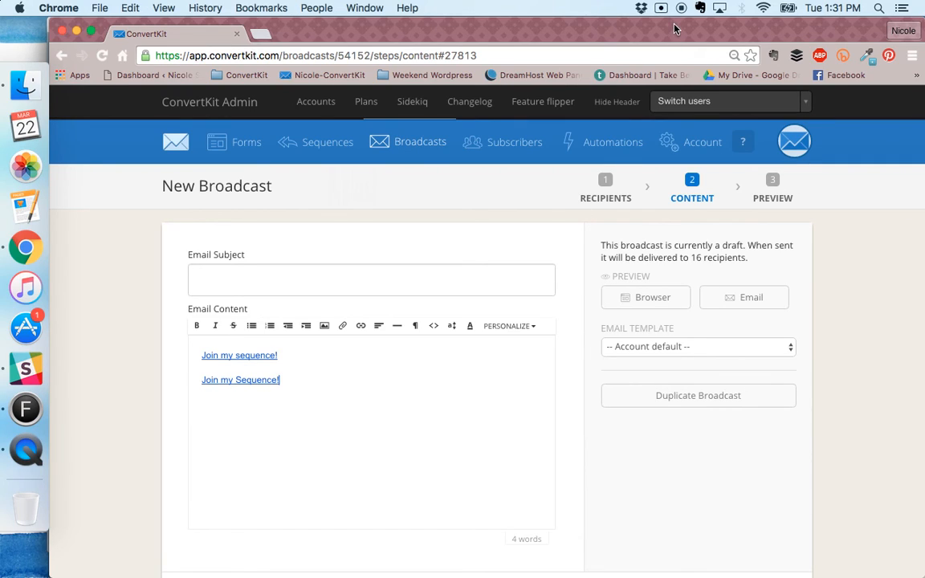
mouse_move(485, 234)
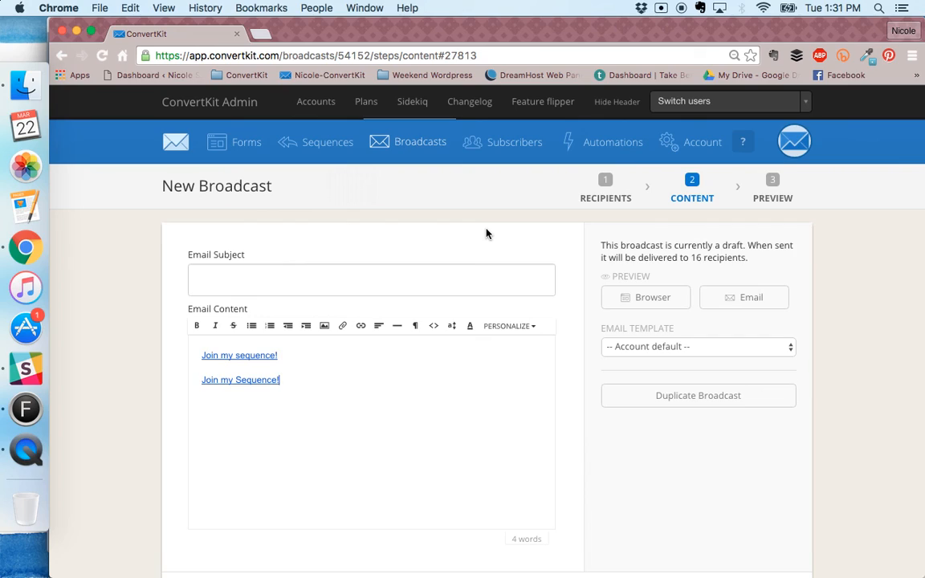
mouse_move(681, 18)
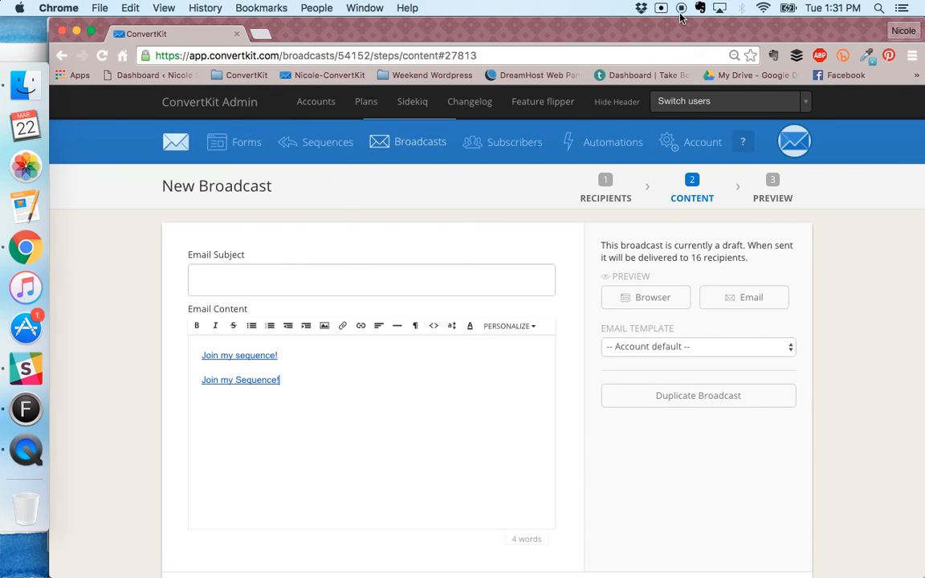